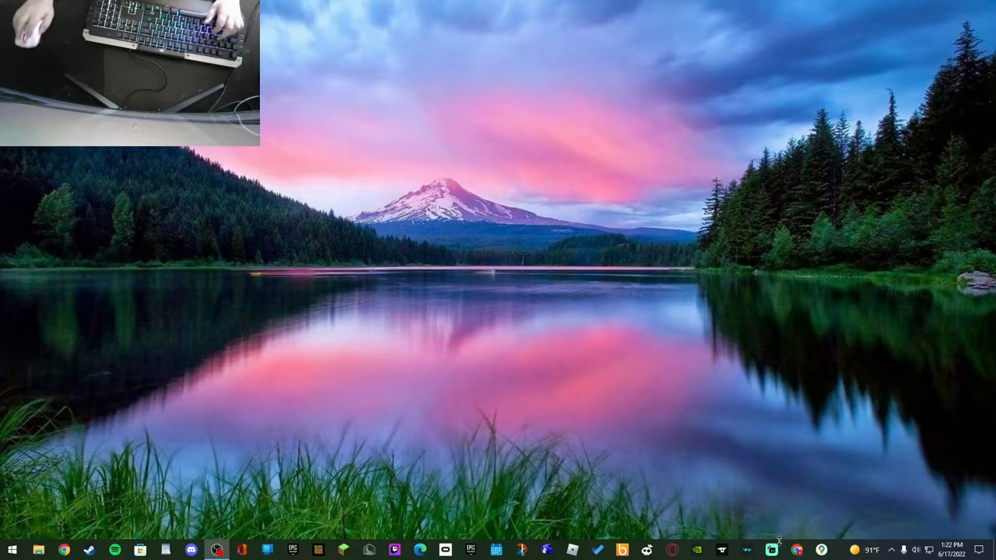
{"action": "mouse_move", "coordinate": [582, 533]}
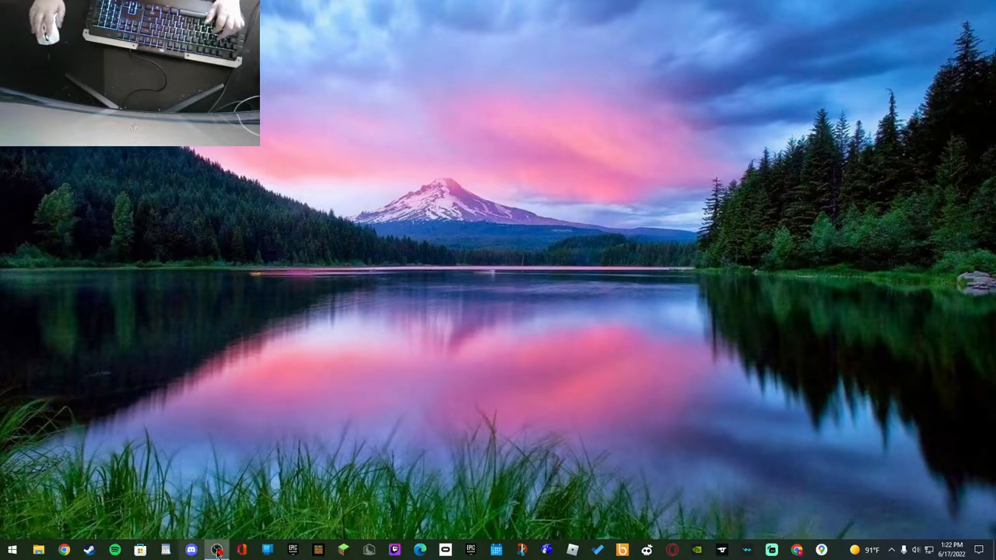
{"action": "mouse_move", "coordinate": [573, 552]}
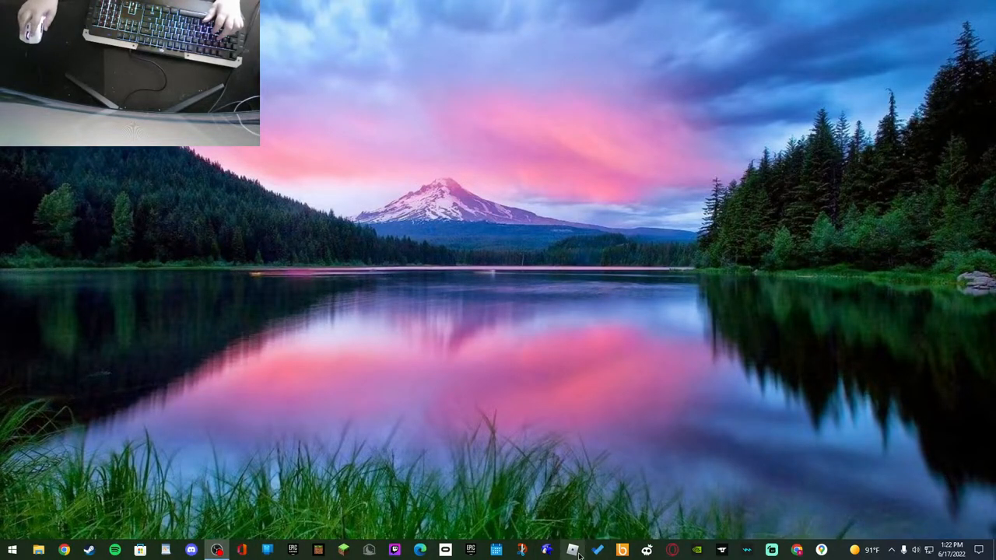
- Bring up the Roblox home page showing friends, Continue and friend activity rows
{"action": "left_click", "coordinate": [573, 551]}
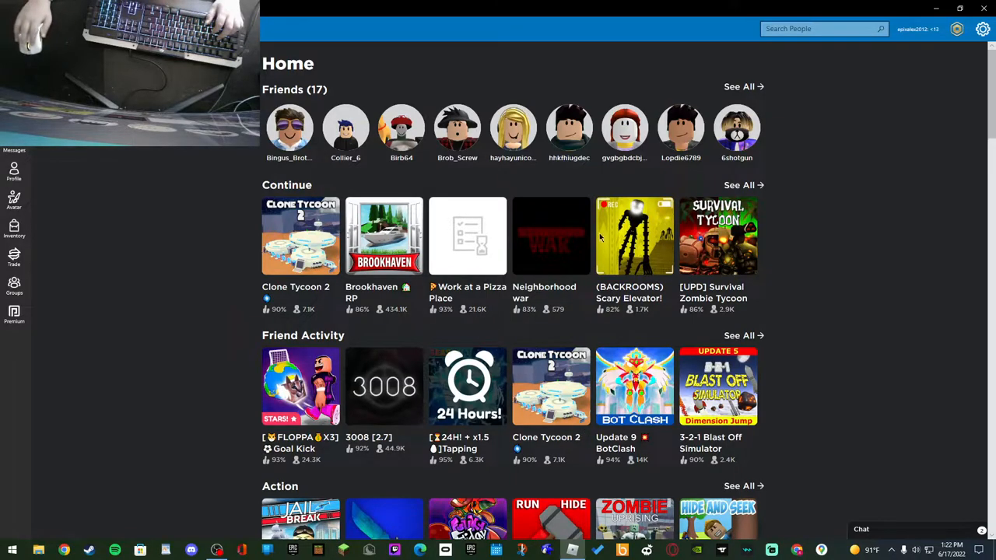
{"action": "scroll", "scroll_direction": "down", "scroll_amount": 3}
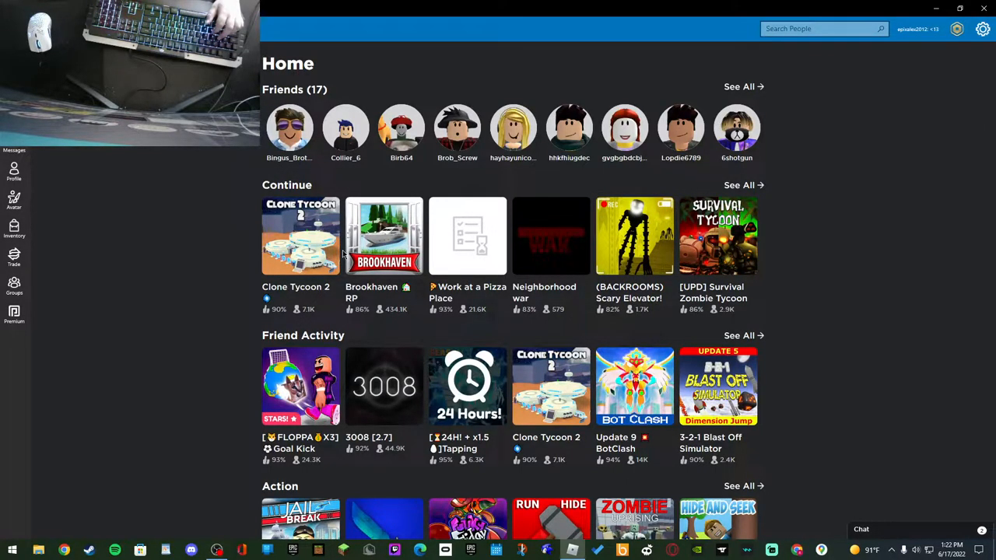
{"action": "mouse_move", "coordinate": [466, 252]}
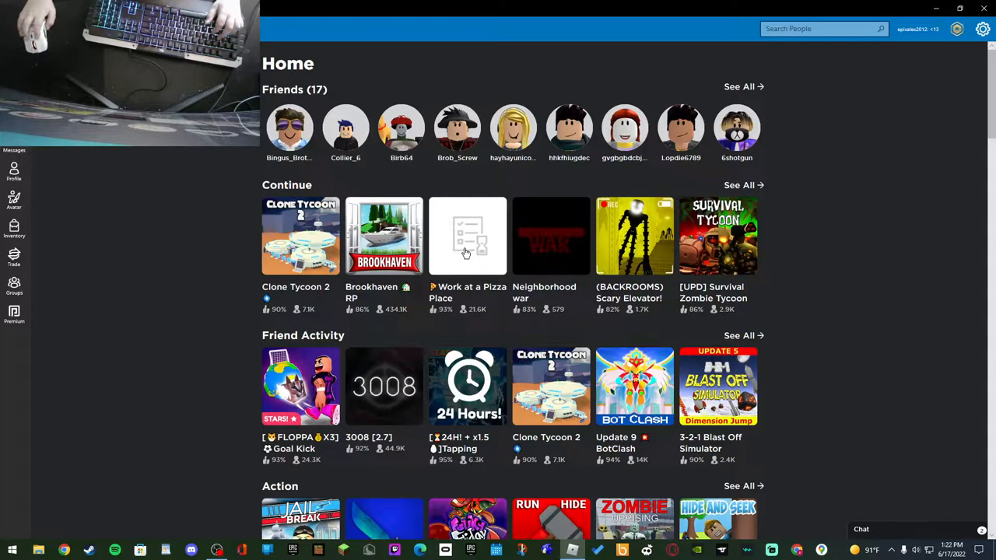
- Launch Work at a Pizza Place from its game page and enter past the start screen
{"action": "left_click", "coordinate": [467, 237]}
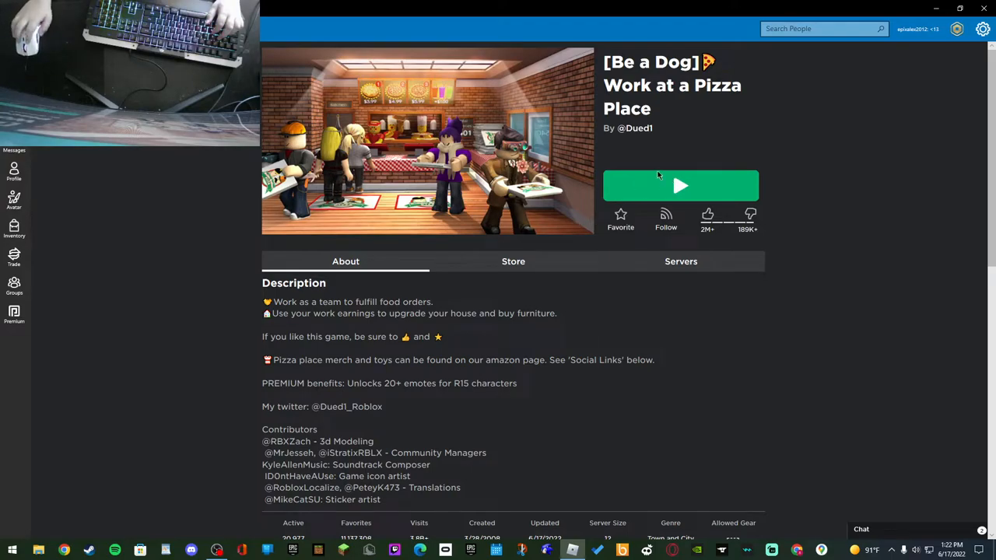
{"action": "left_click", "coordinate": [682, 185]}
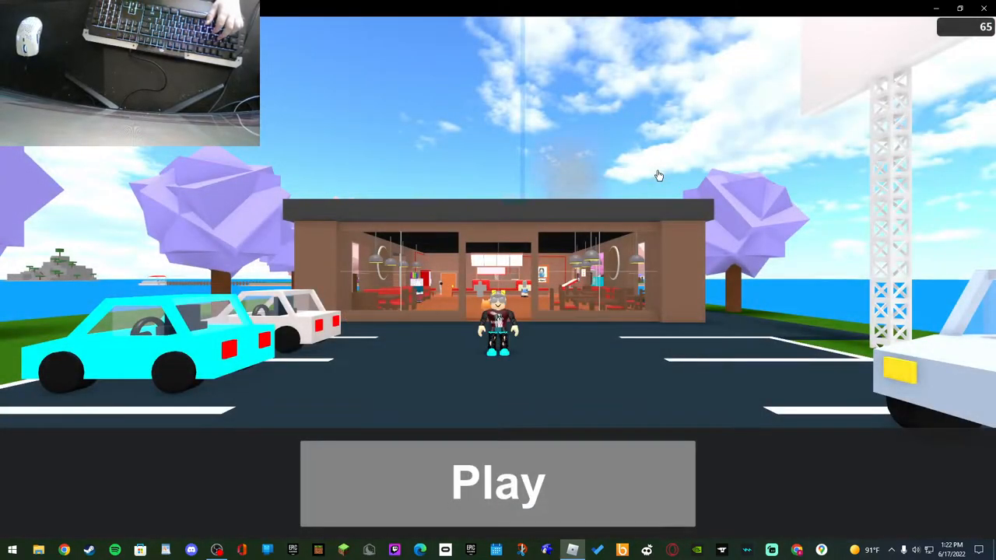
{"action": "left_click", "coordinate": [498, 483]}
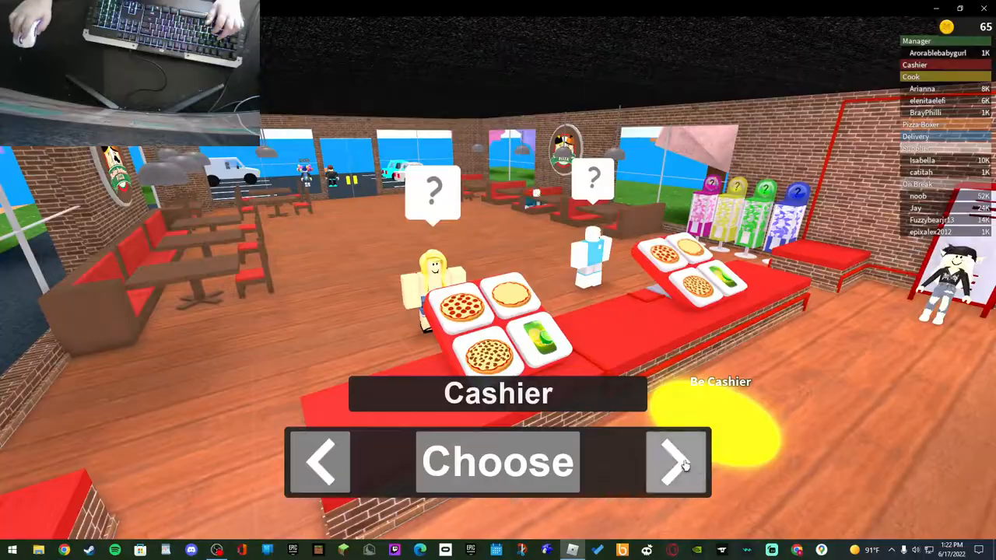
- Browse past Cook and Pizza Boxer and take the Delivery job
{"action": "left_click", "coordinate": [675, 460]}
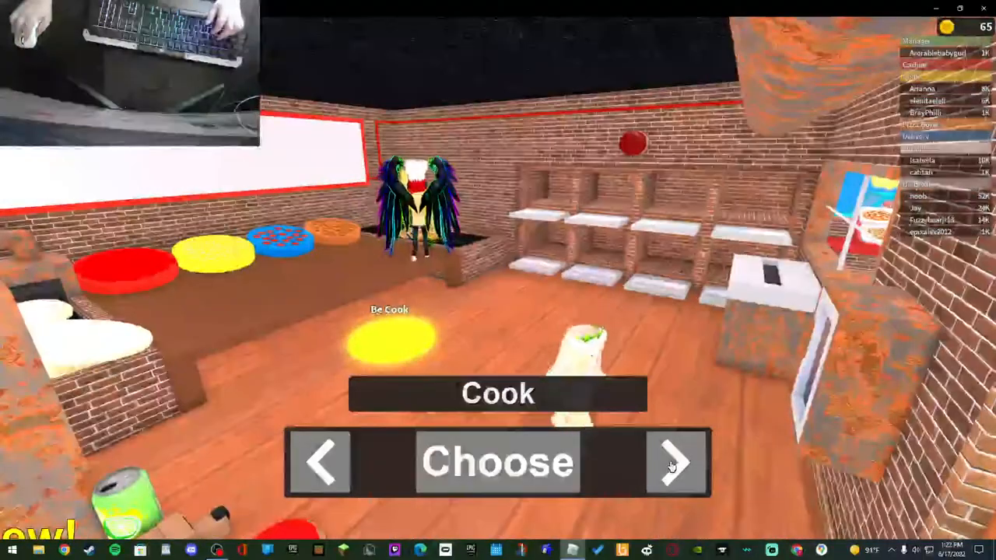
{"action": "left_click", "coordinate": [675, 460]}
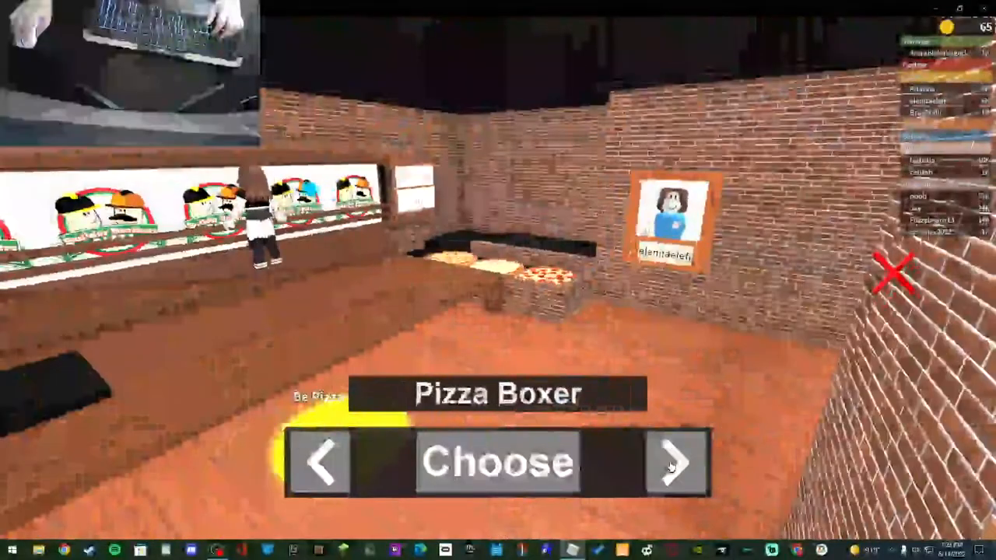
{"action": "left_click", "coordinate": [674, 461]}
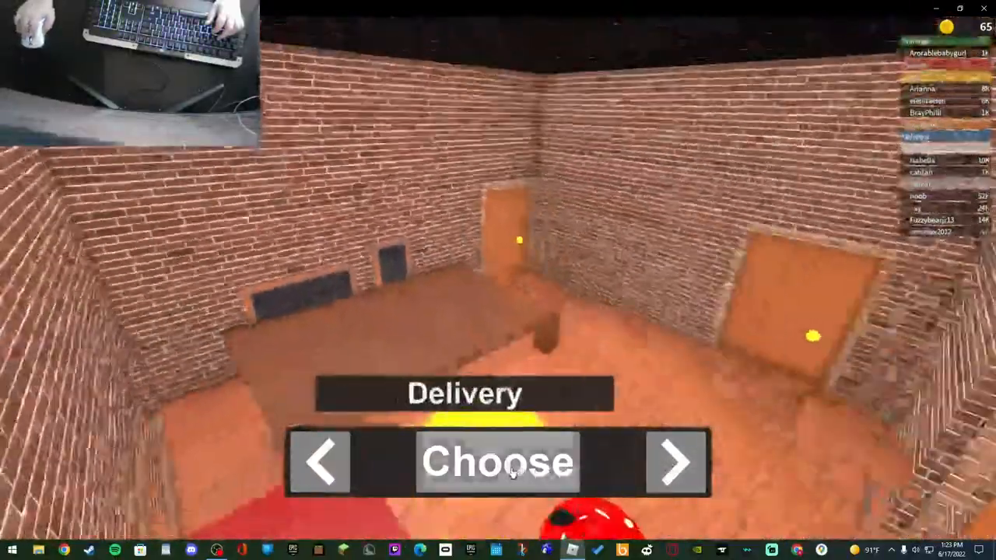
{"action": "left_click", "coordinate": [497, 461]}
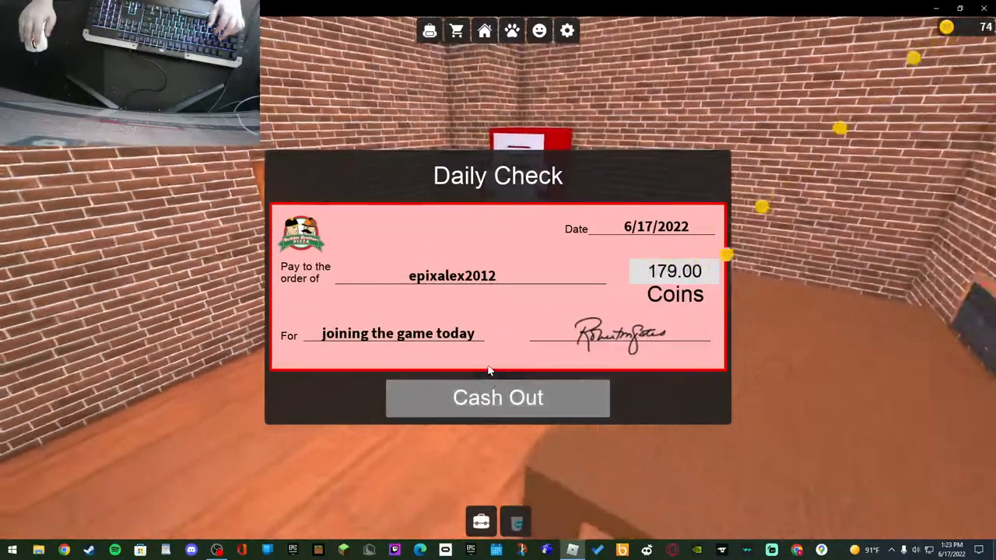
- Cash out the 179-coin daily check and the 332-coin uncashed paycheck
{"action": "left_click", "coordinate": [498, 398]}
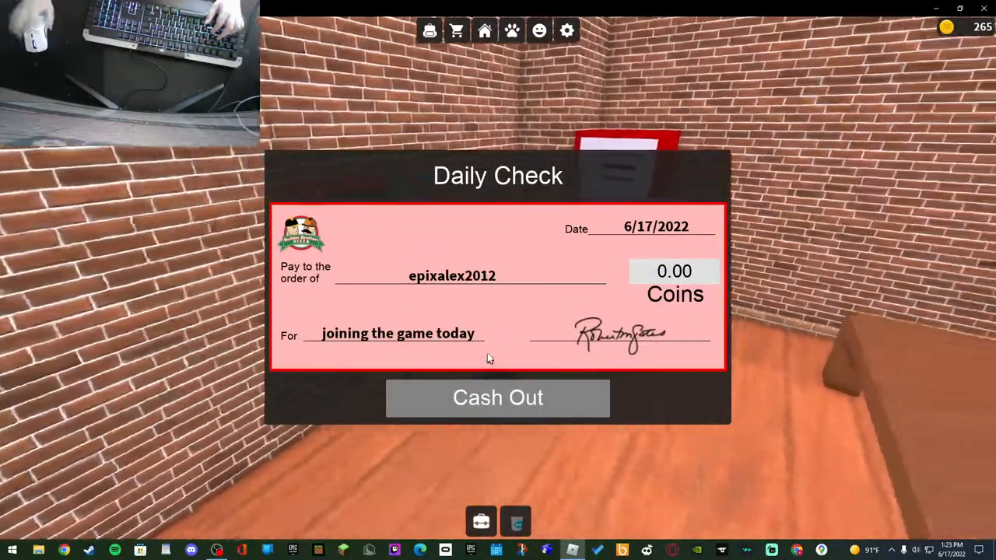
{"action": "left_click", "coordinate": [498, 398]}
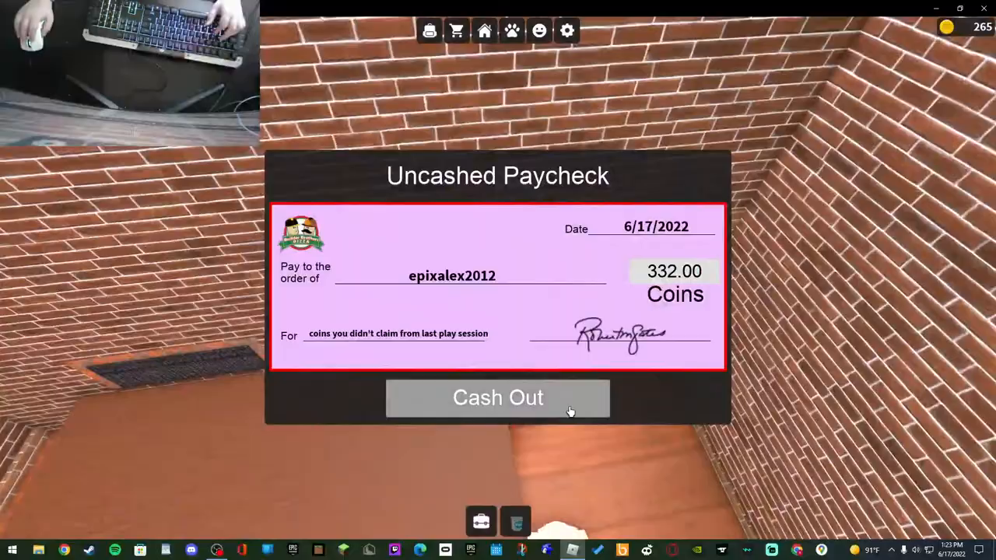
{"action": "left_click", "coordinate": [498, 399]}
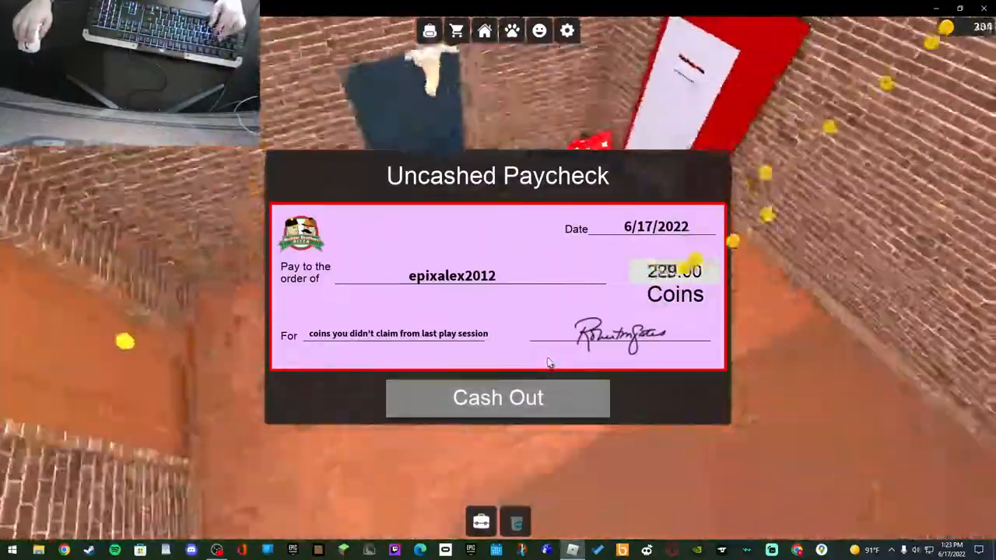
{"action": "left_click", "coordinate": [498, 398]}
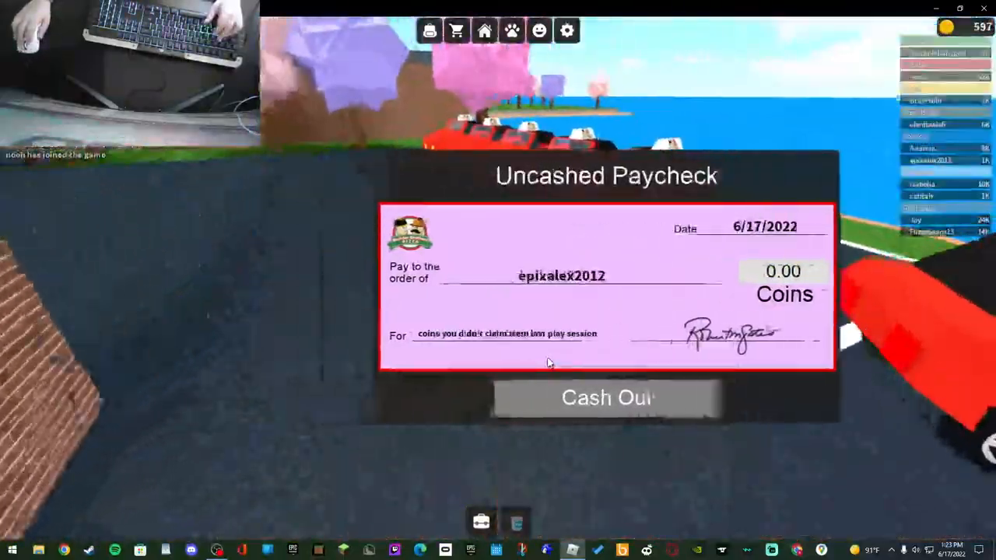
- Dismiss the paycheck and walk the Delivery avatar outside to the red car
{"action": "left_click", "coordinate": [607, 398]}
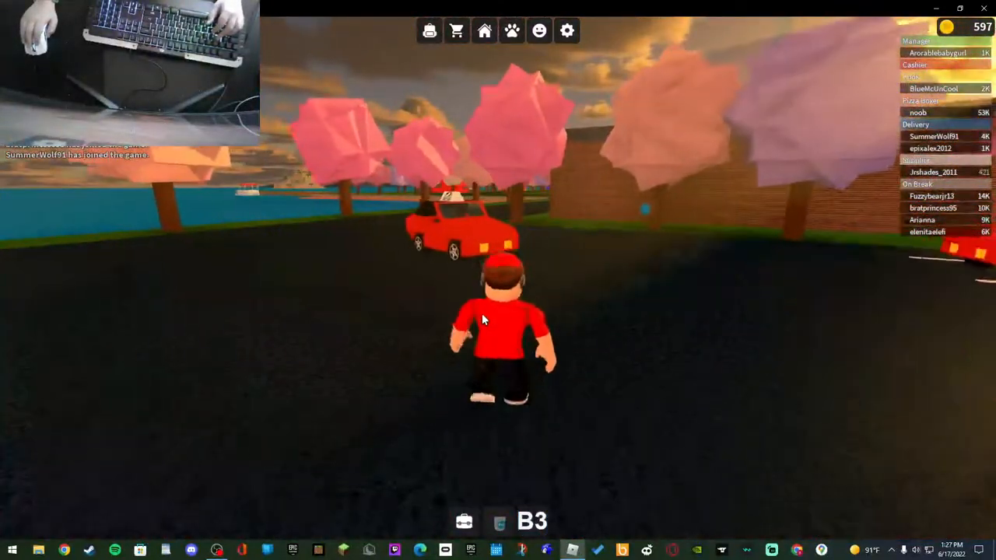
{"action": "key", "text": "w"}
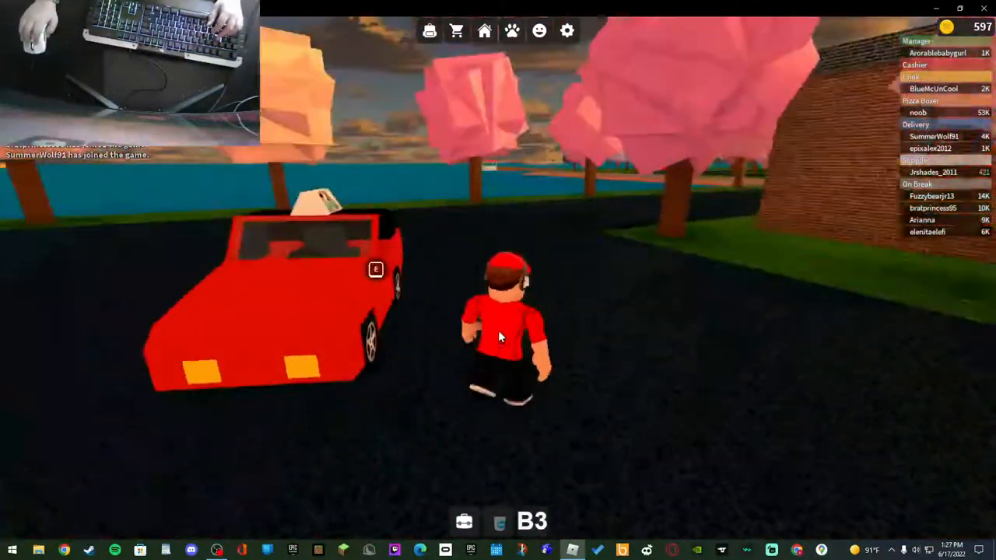